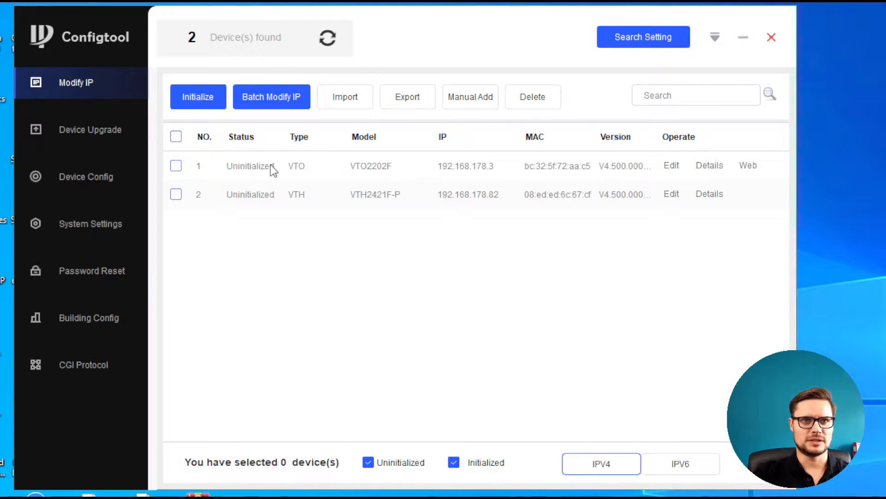
mouse_move(343, 157)
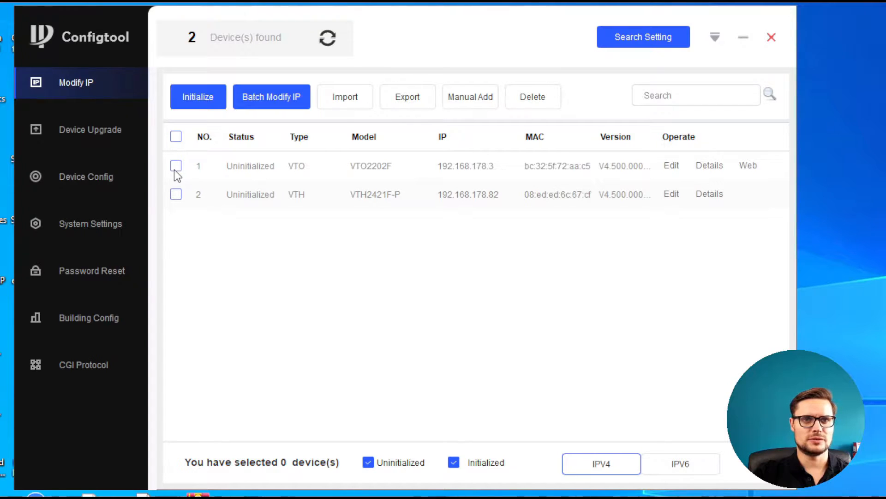
Step: Initialize the VTO2202F door station with a new admin password, skipping the password-reset email address
click(198, 97)
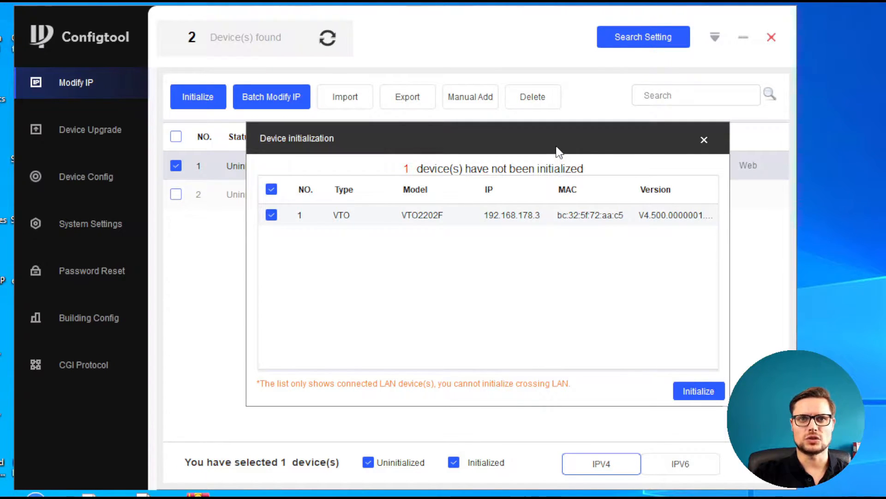
click(699, 391)
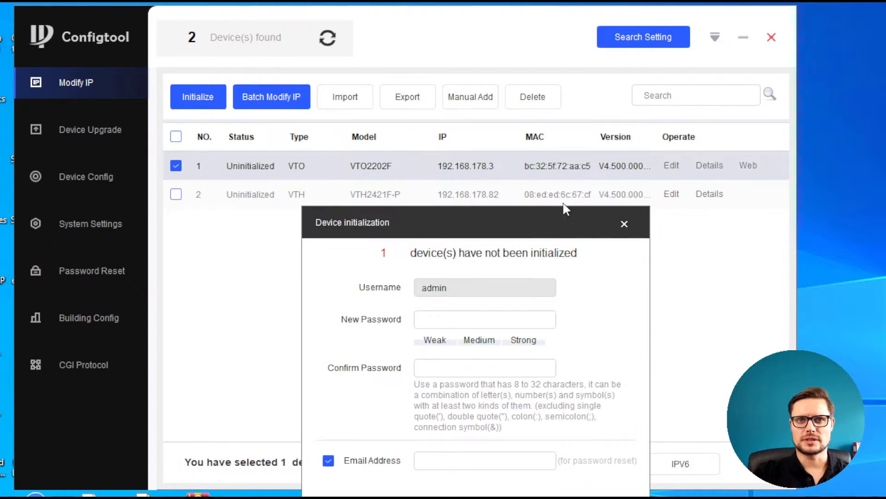
text(•)
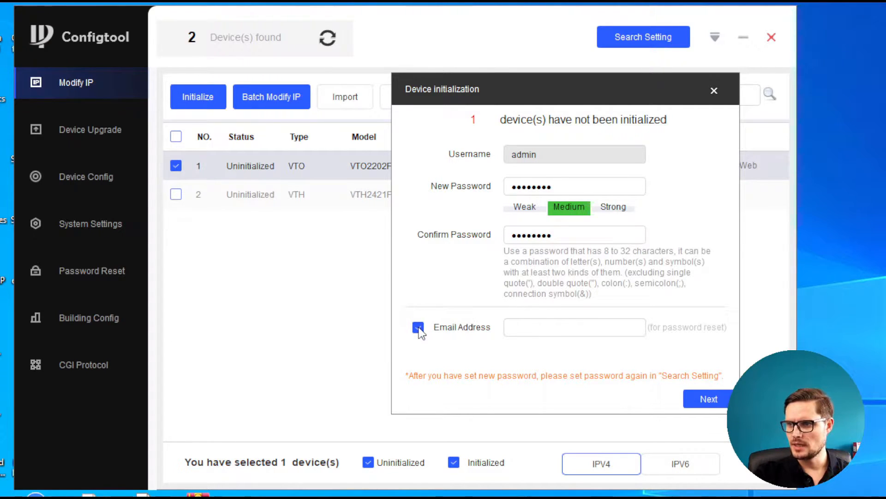
click(708, 399)
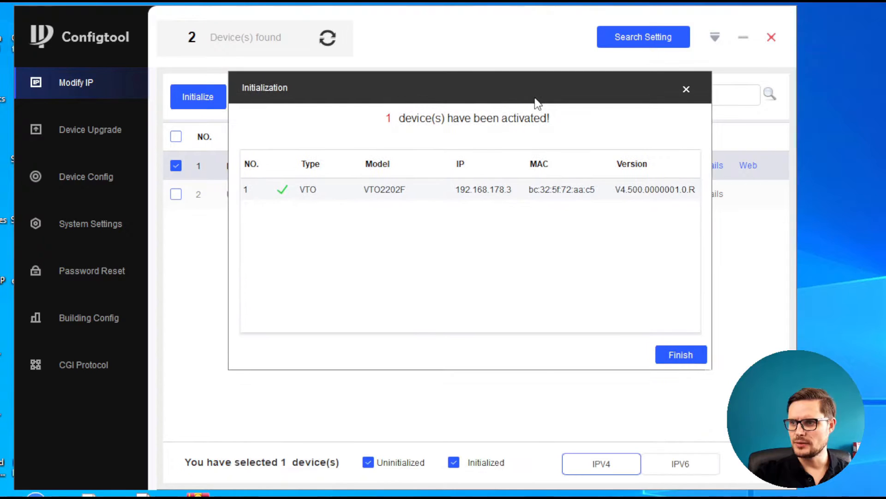
mouse_move(711, 332)
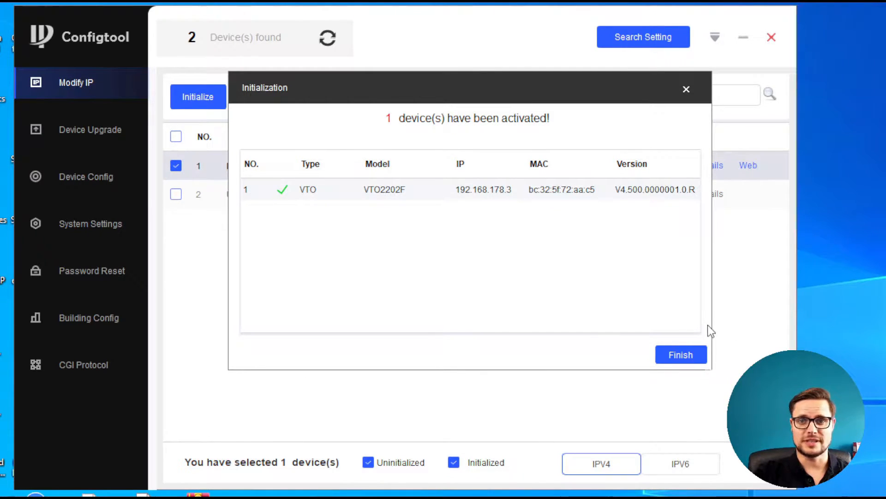
click(681, 355)
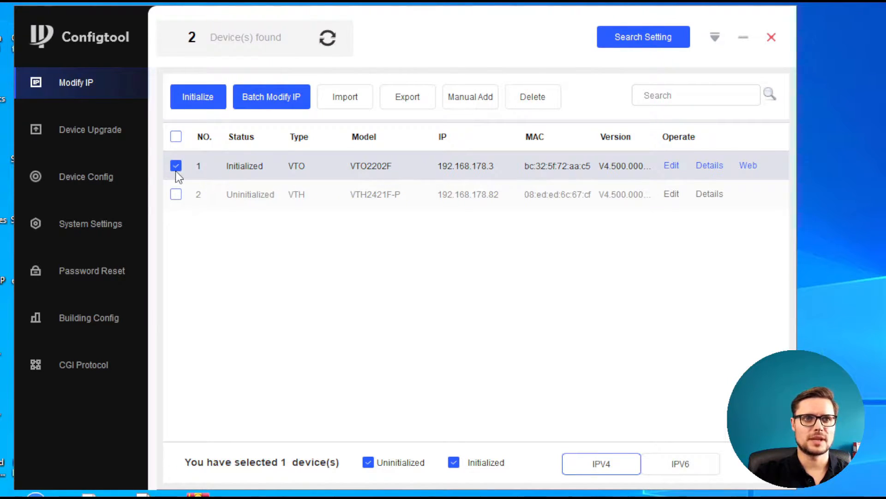
Step: Initialize the VTH2421F-P indoor station with a six-digit admin password and no reset email
click(175, 194)
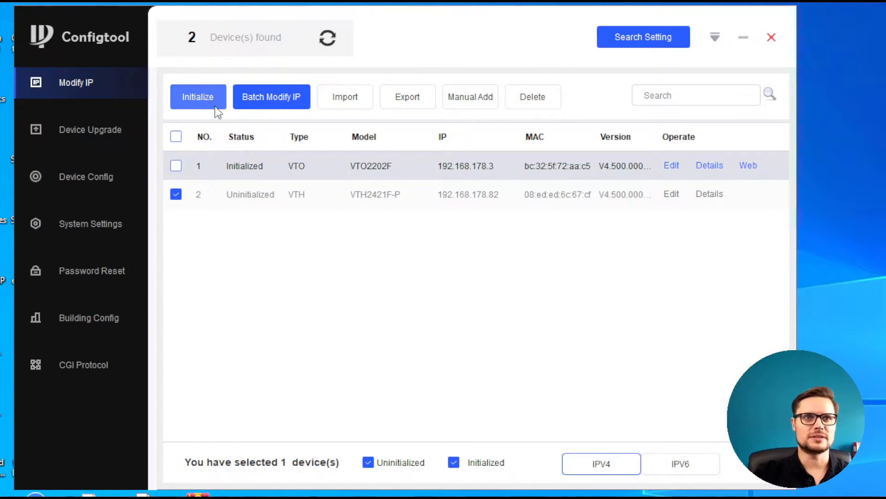
click(198, 97)
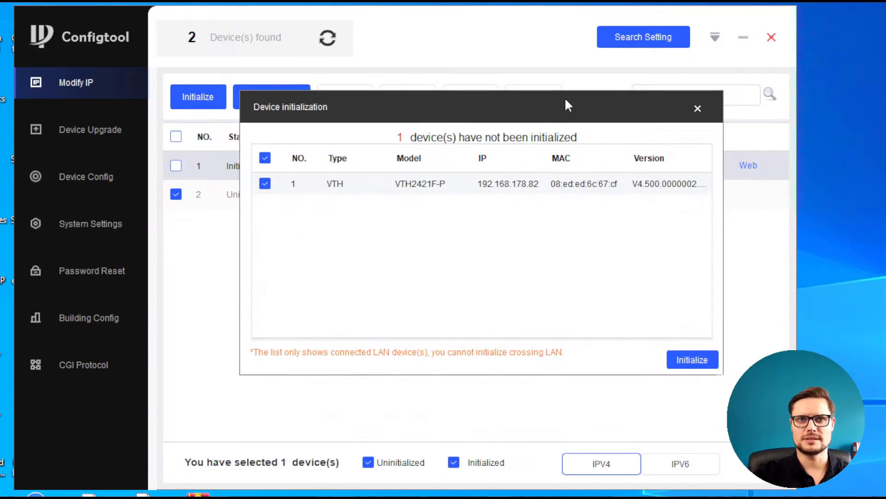
click(691, 359)
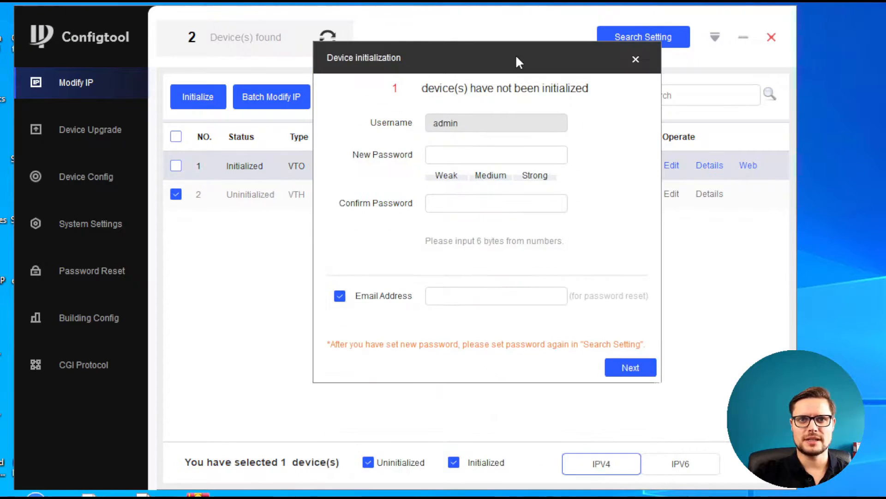
text(••)
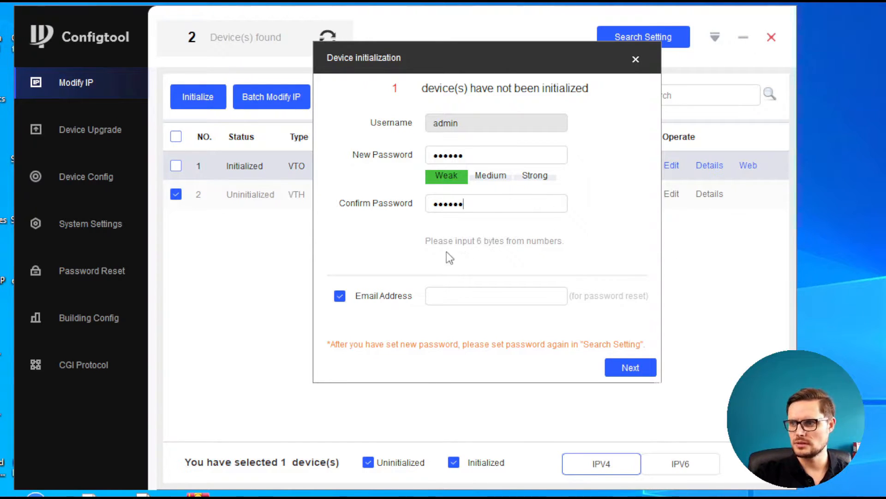
click(340, 295)
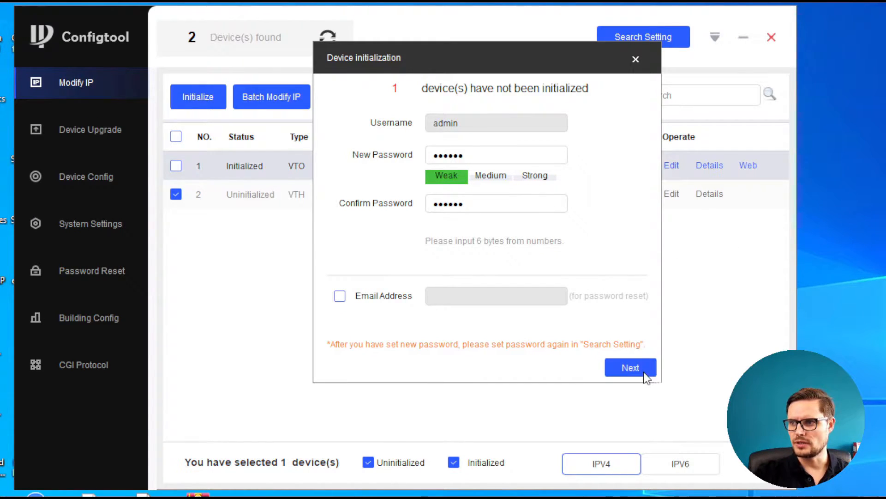
click(630, 367)
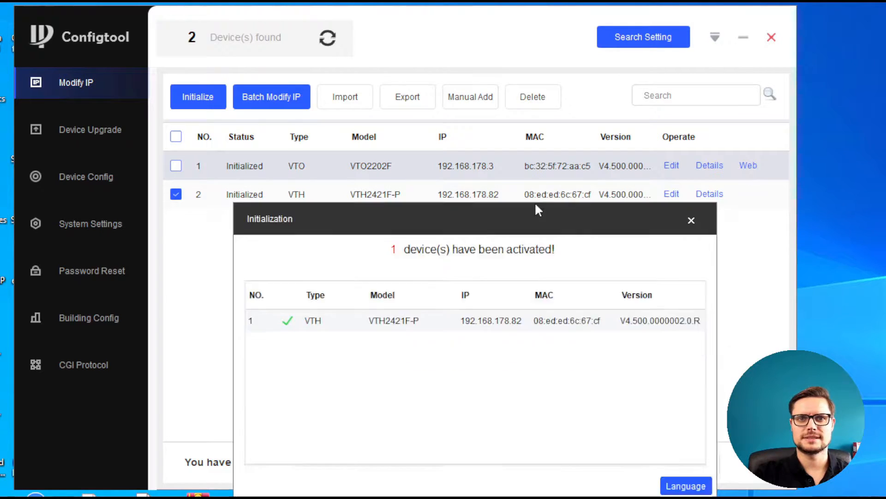
Step: Keep English as the language and have the indoor station configure and restart
click(686, 486)
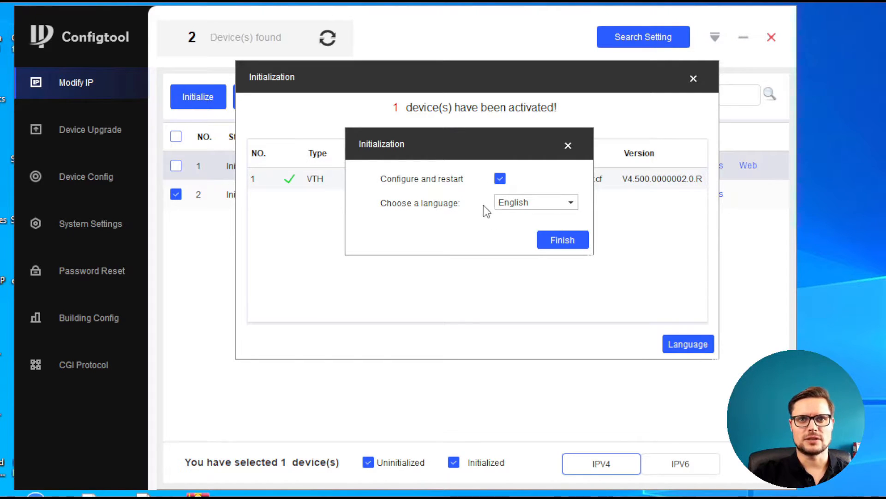
click(561, 241)
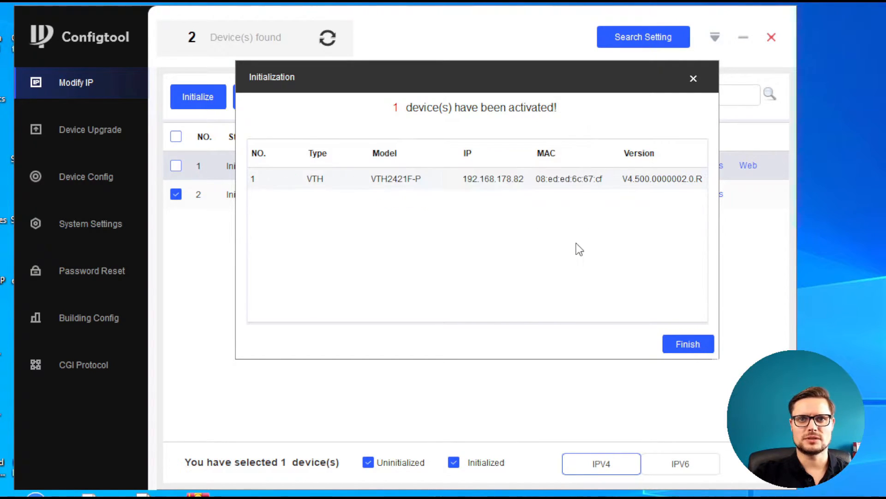
click(687, 343)
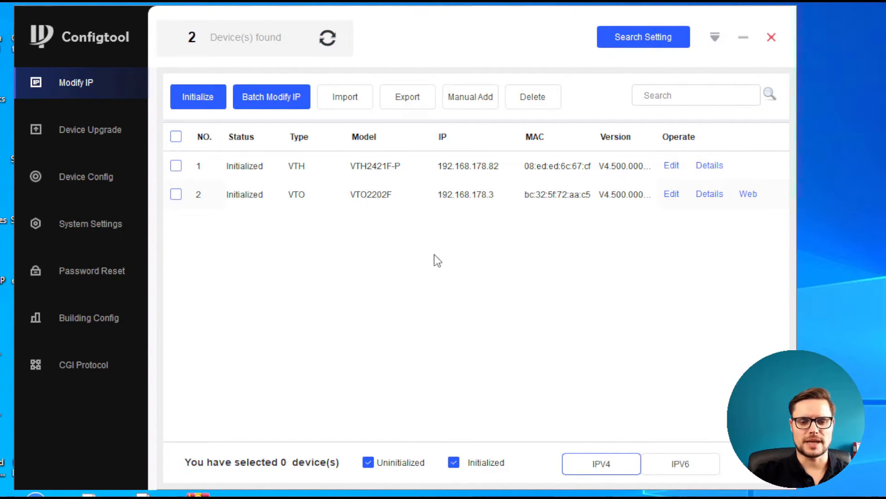
Step: Refresh the found-device list repeatedly while the indoor station restarts
click(328, 38)
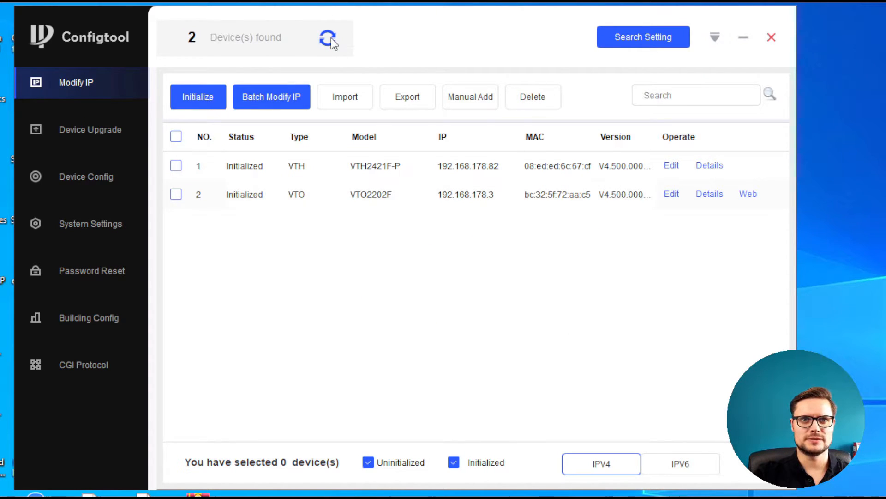
click(332, 38)
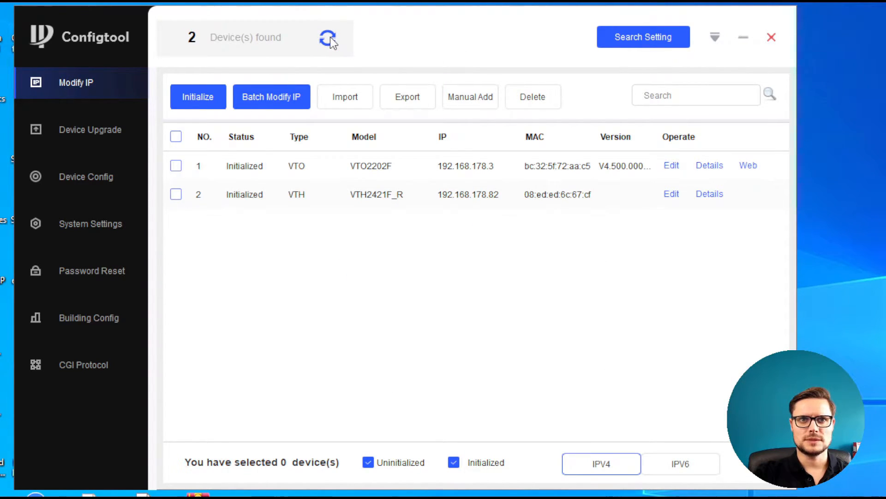
click(329, 38)
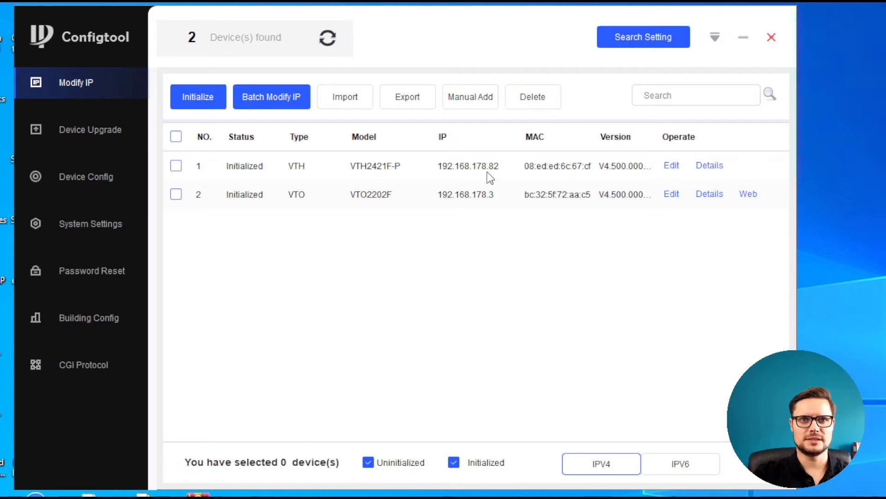
click(329, 39)
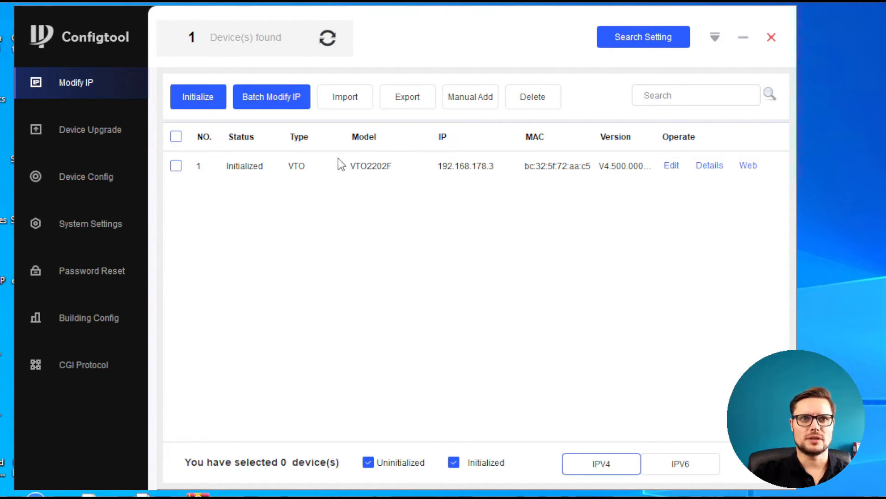
mouse_move(311, 171)
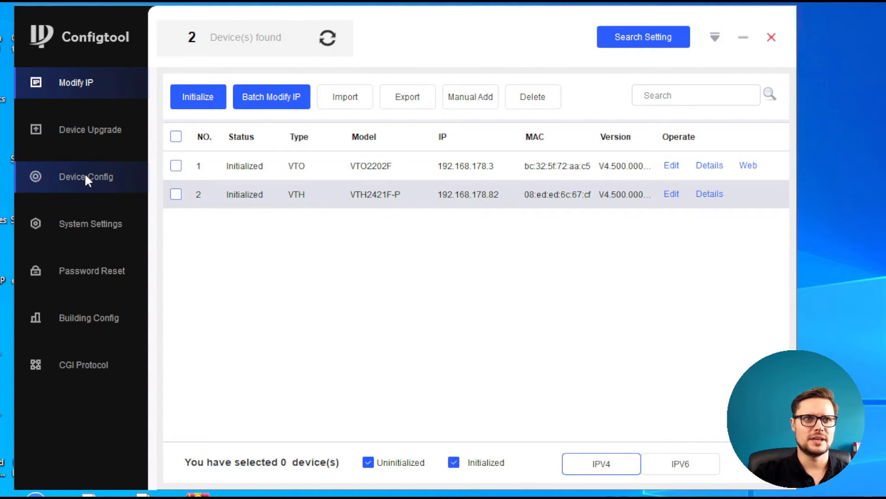
mouse_move(104, 192)
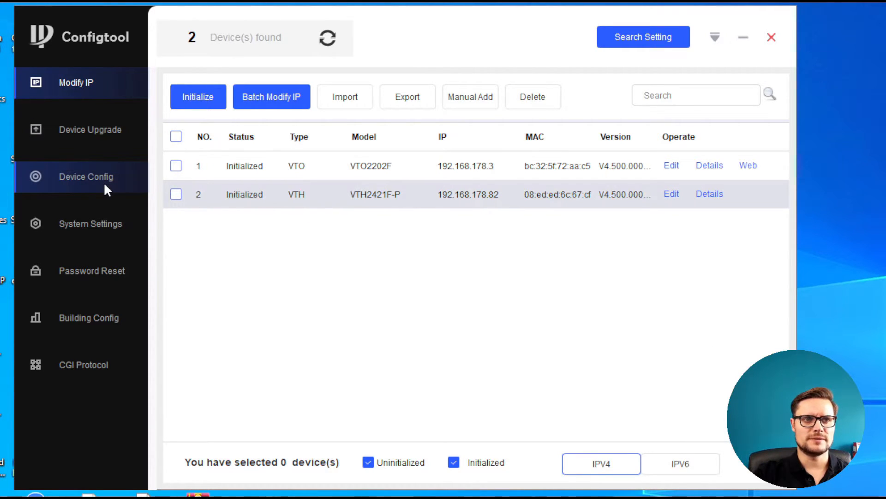
Step: Log in to the indoor station at 192.168.178.82 as admin in Device Config
click(86, 176)
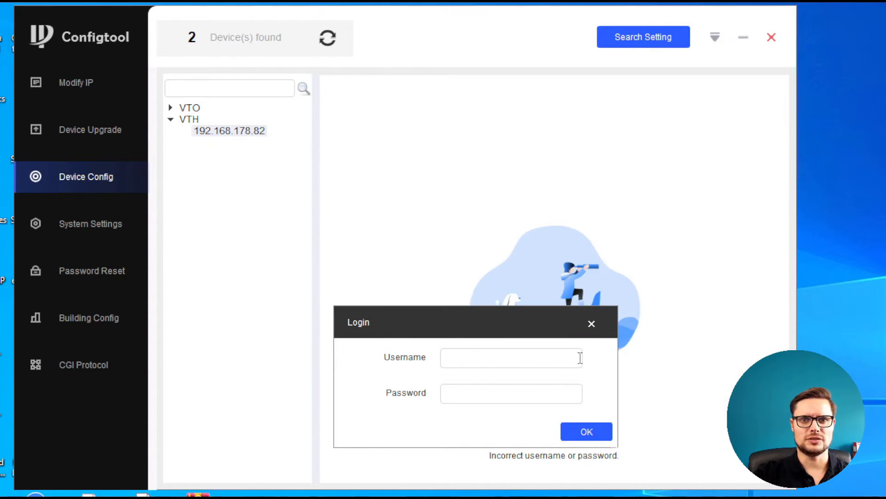
text(admin)
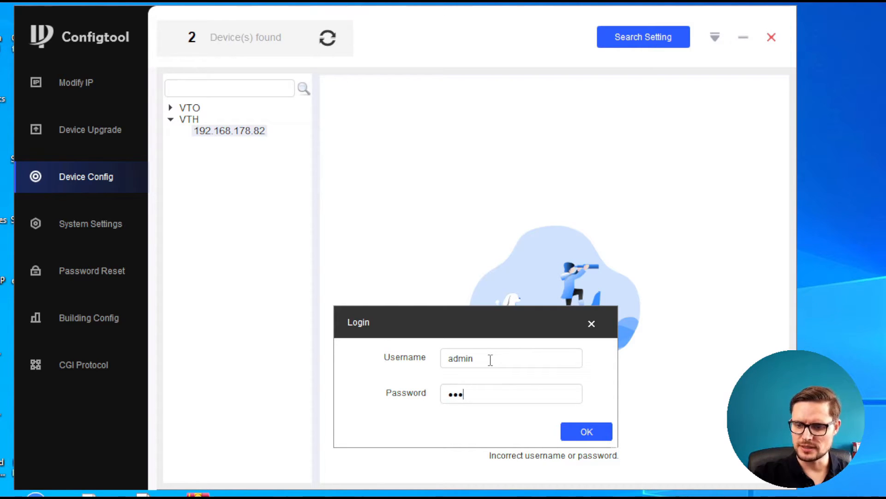
click(586, 432)
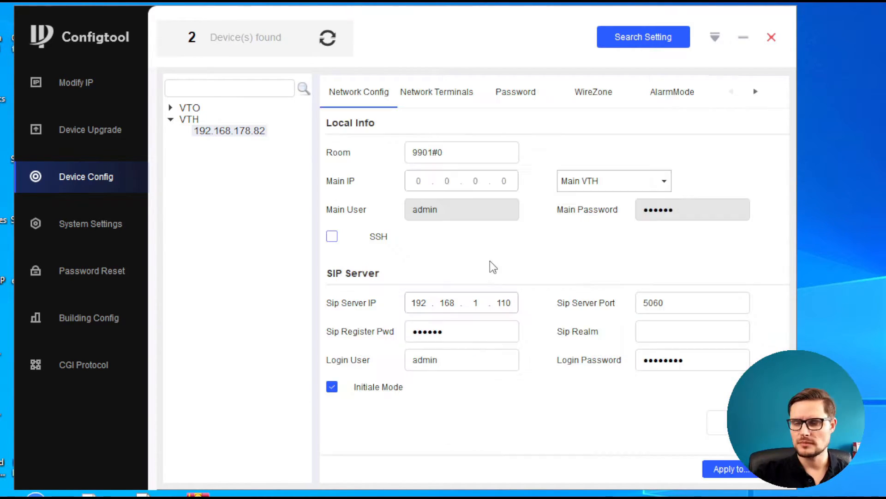
mouse_move(755, 256)
text(78)
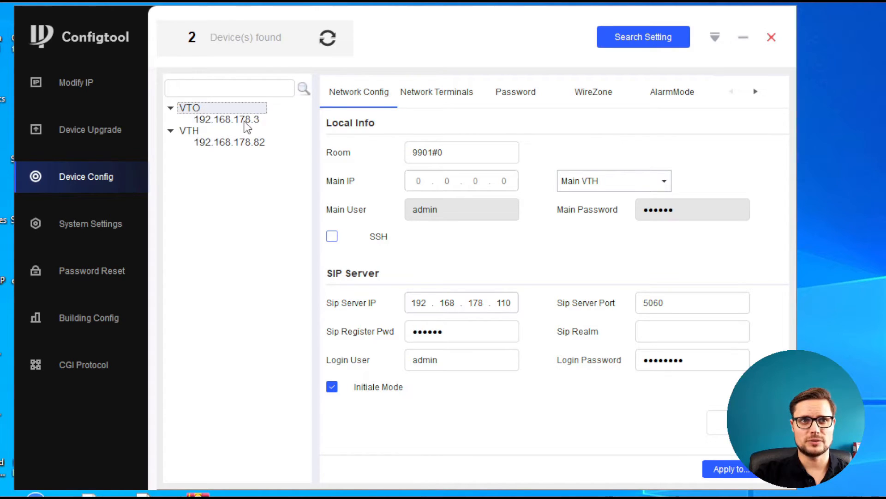
Step: Change the indoor station's SIP server IP to 192.168.178.3 and apply it
click(230, 142)
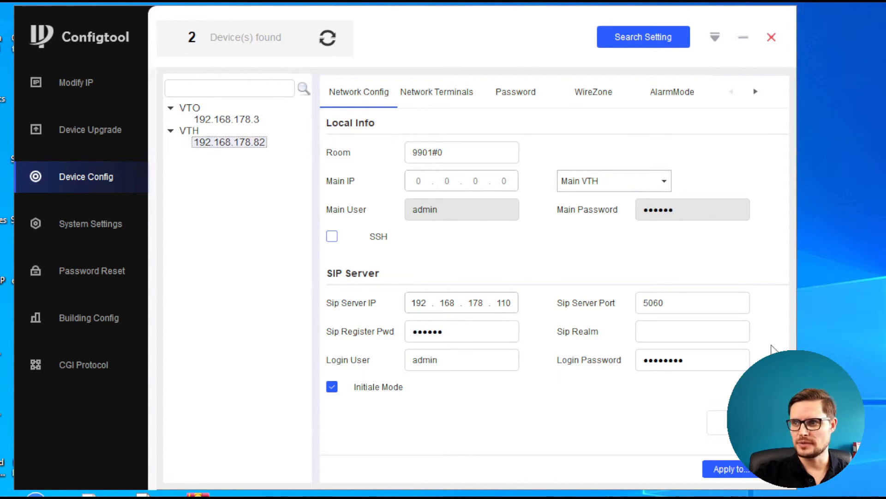
mouse_move(488, 323)
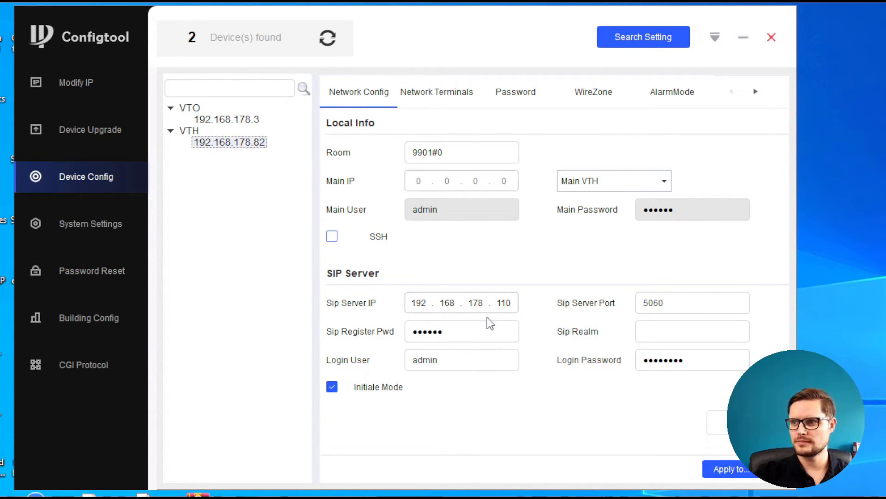
text(3)
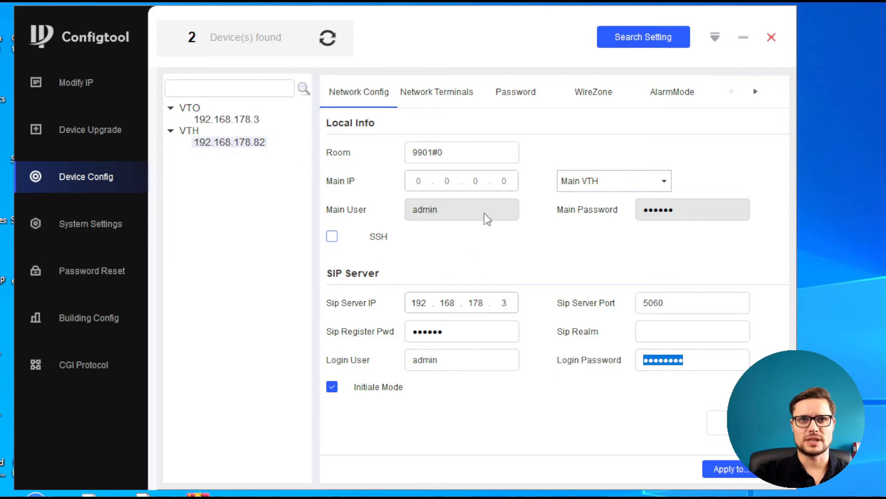
mouse_move(210, 117)
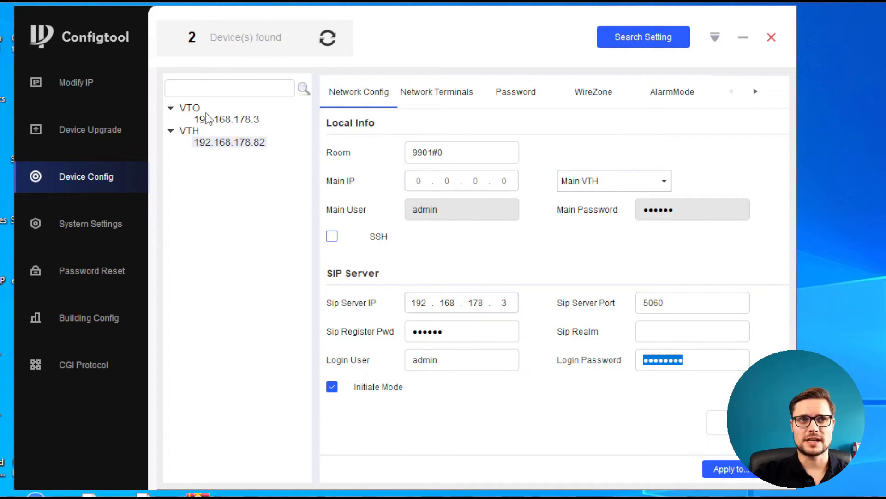
click(731, 469)
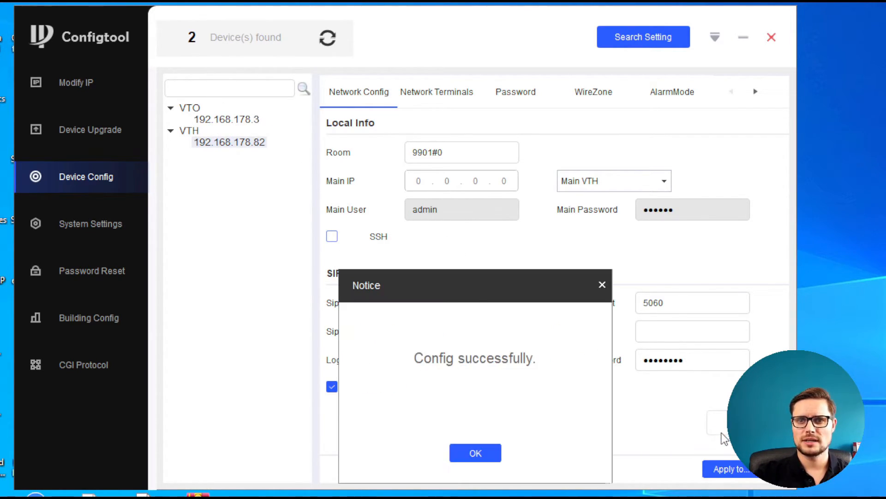
Step: Enable the main VTO entry under Network Terminals with Main VTO IP 192.168.178.3
click(474, 453)
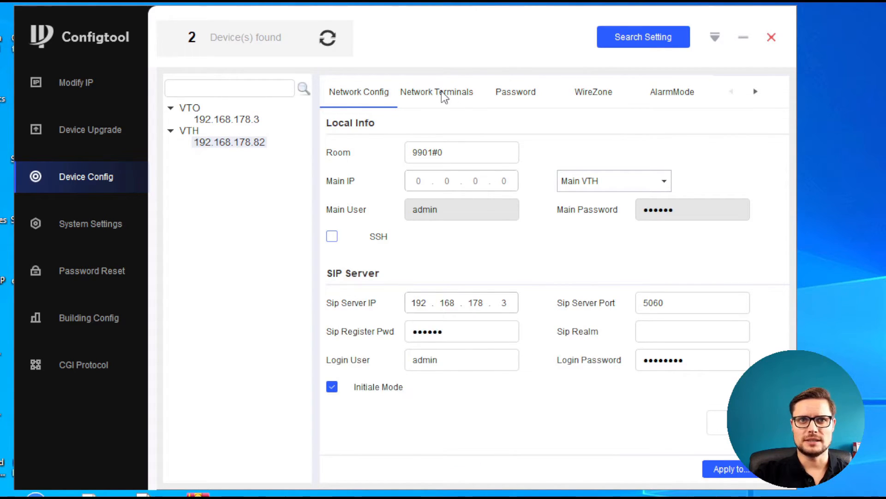
click(437, 92)
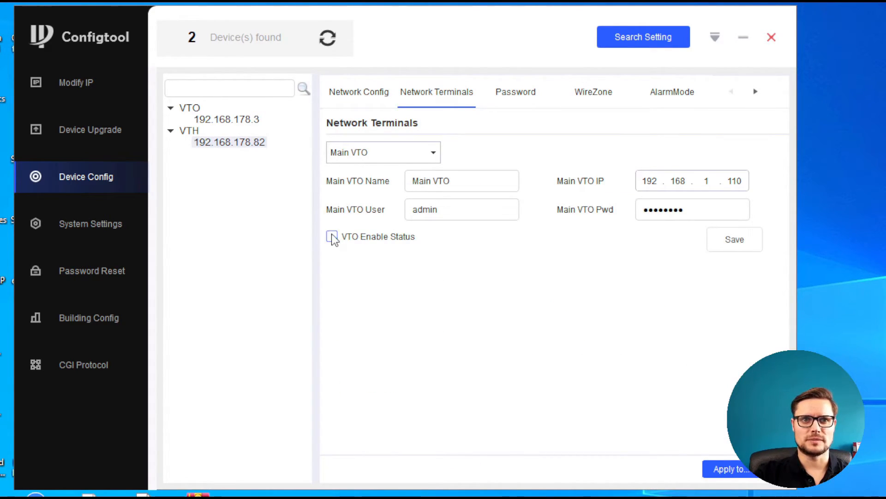
click(332, 236)
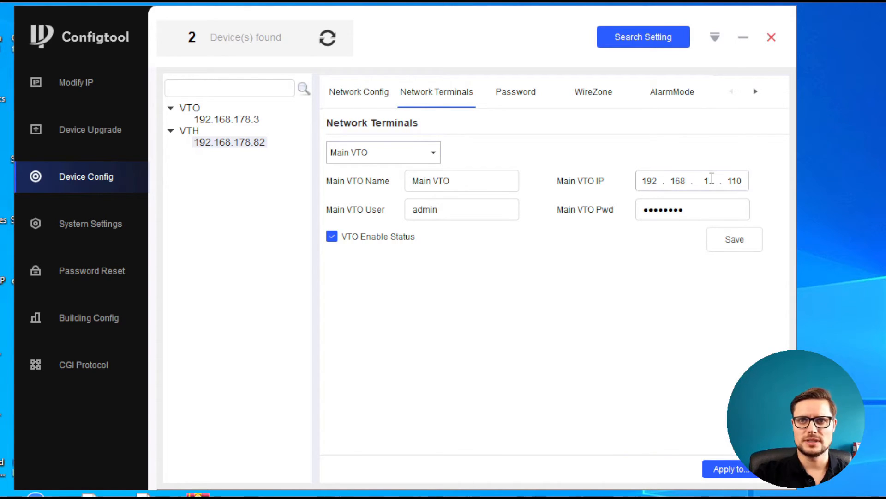
text(178.3)
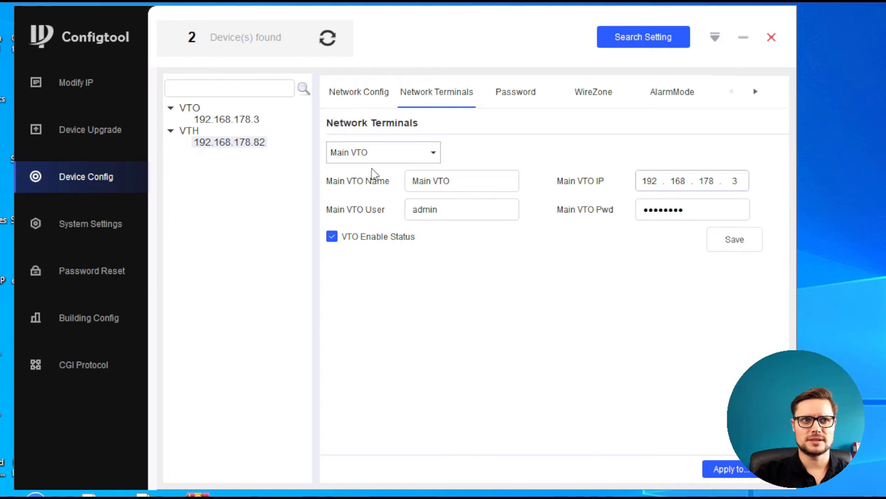
click(359, 91)
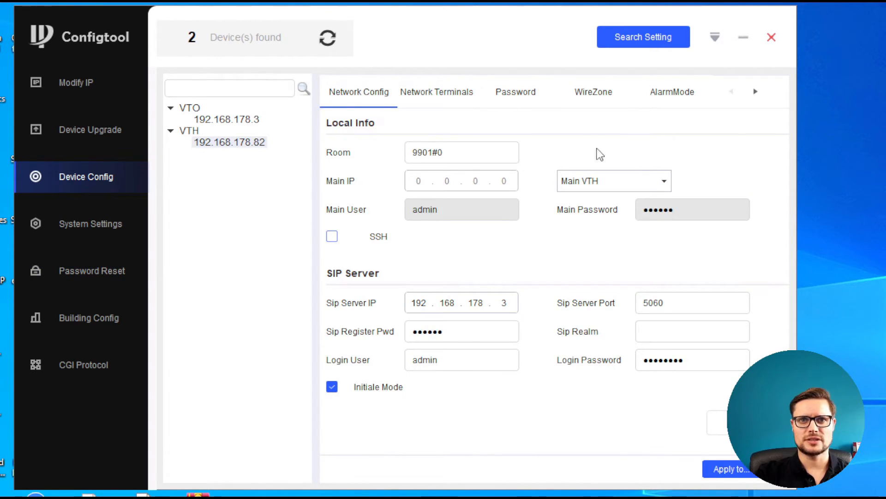
mouse_move(646, 143)
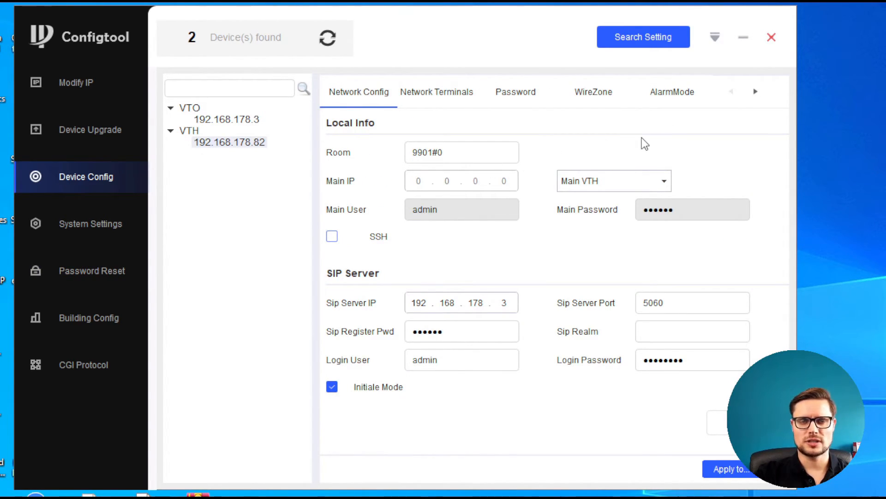
mouse_move(628, 184)
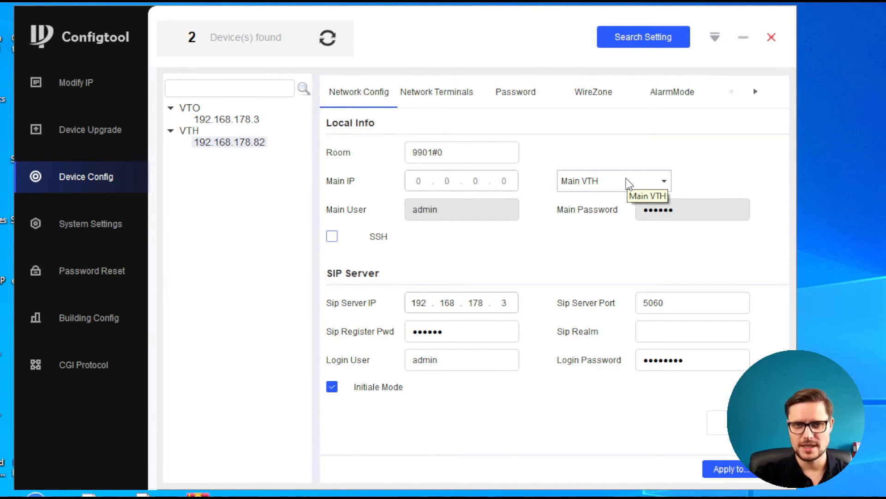
mouse_move(649, 197)
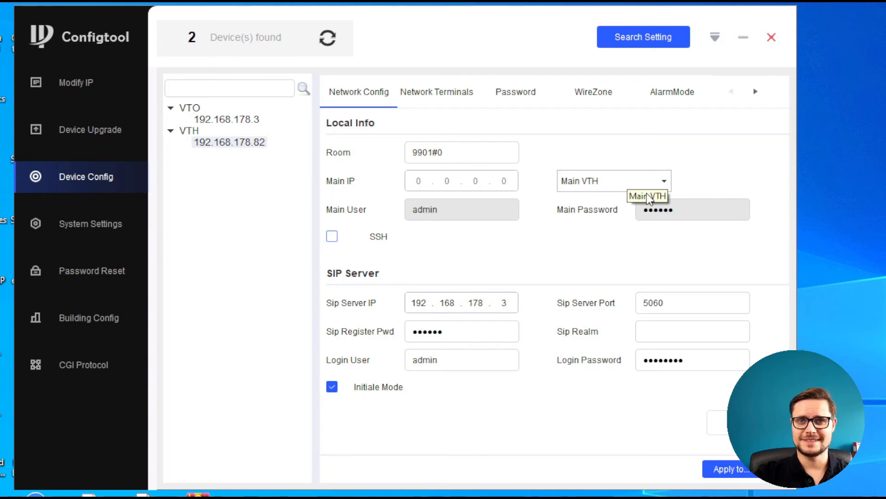
mouse_move(651, 161)
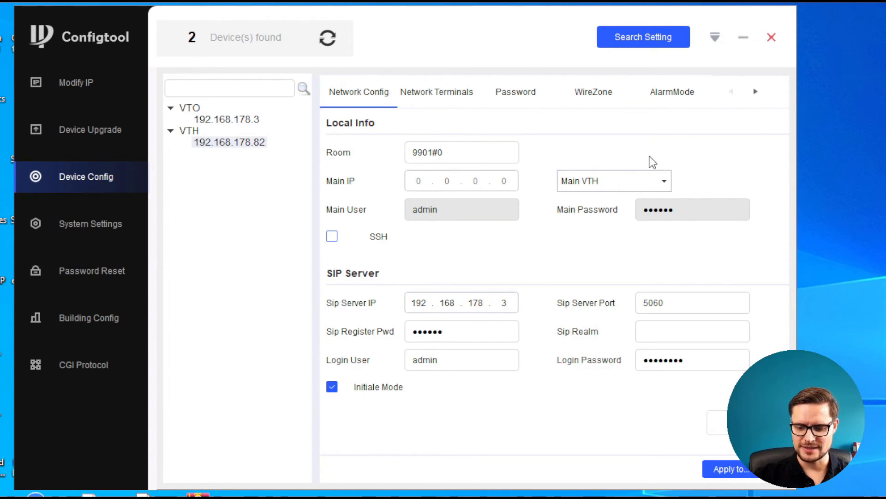
mouse_move(628, 242)
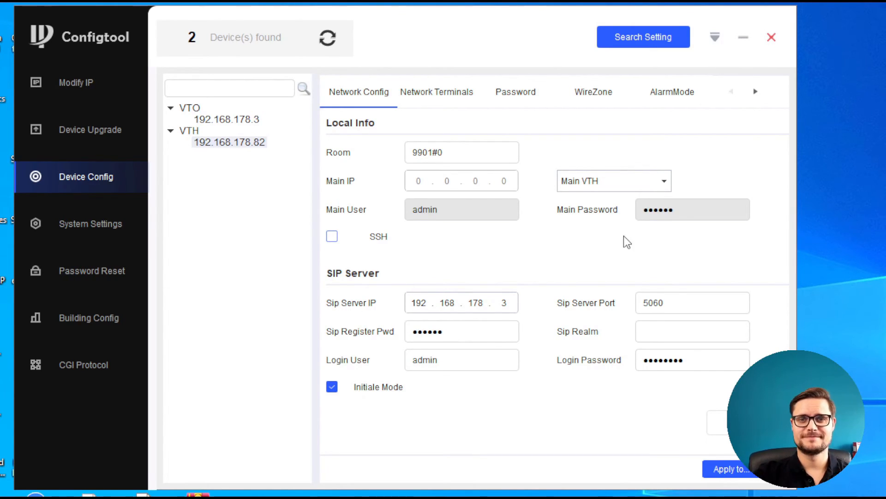
mouse_move(771, 245)
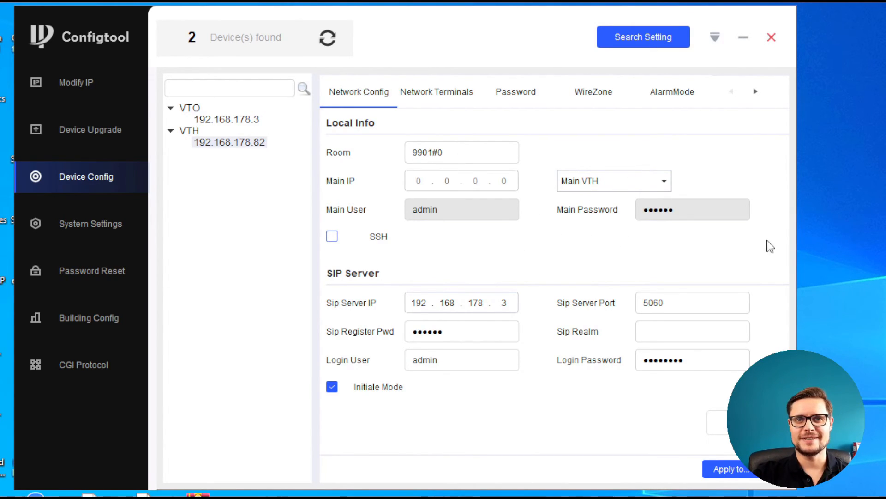